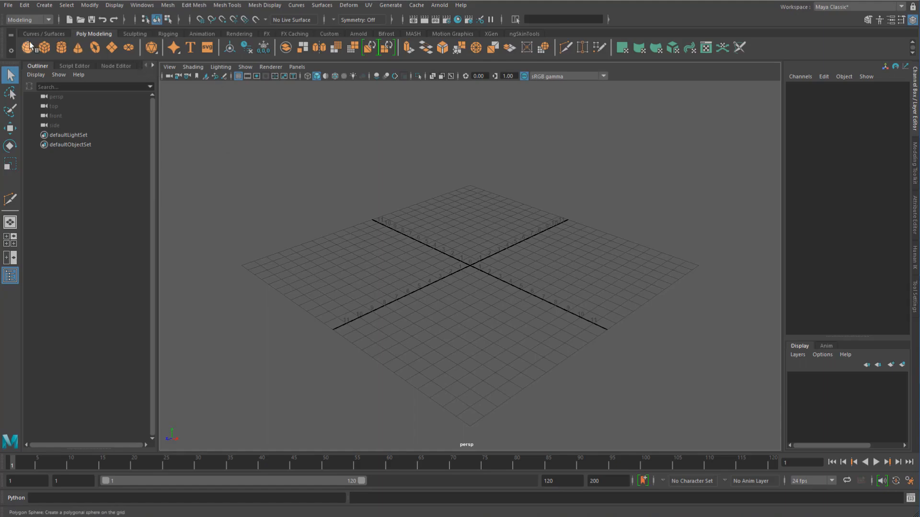
Create a polygon sphere and assign it a new Lambert material
{"action": "left_click", "coordinate": [35, 48]}
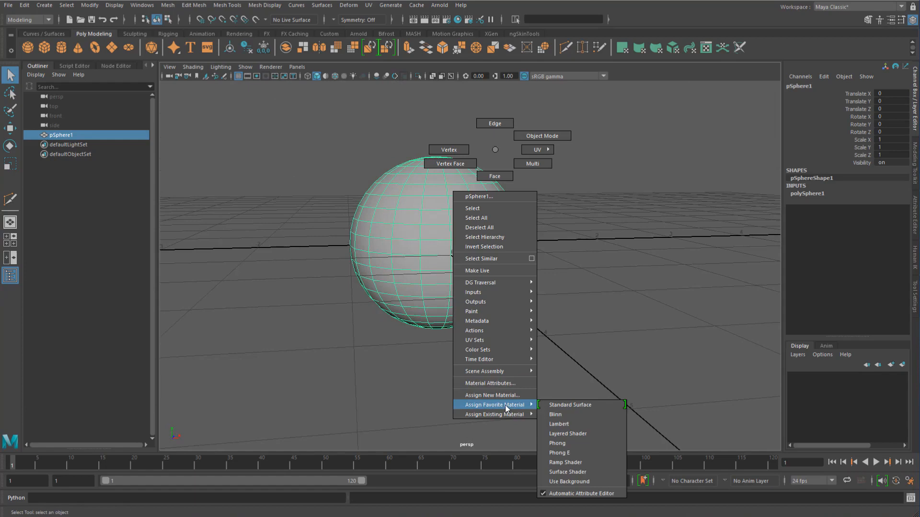
{"action": "left_click", "coordinate": [558, 424]}
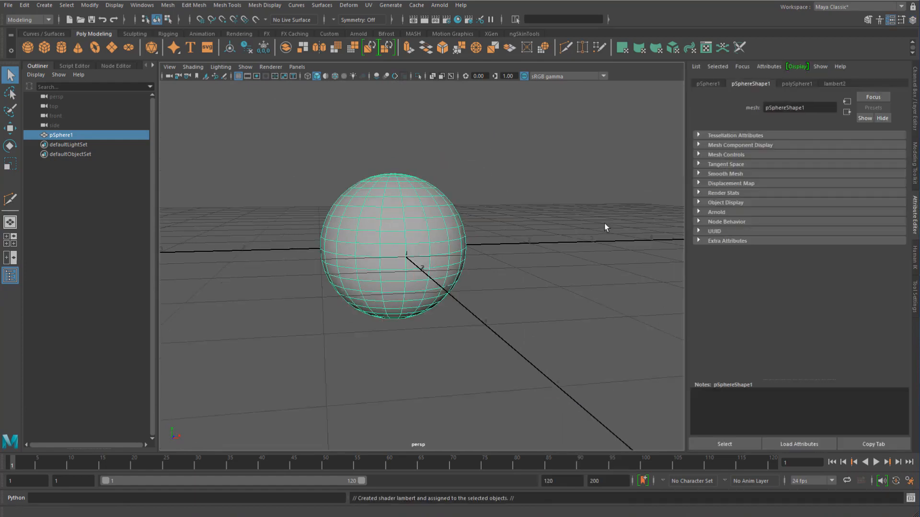
{"action": "left_click", "coordinate": [835, 84]}
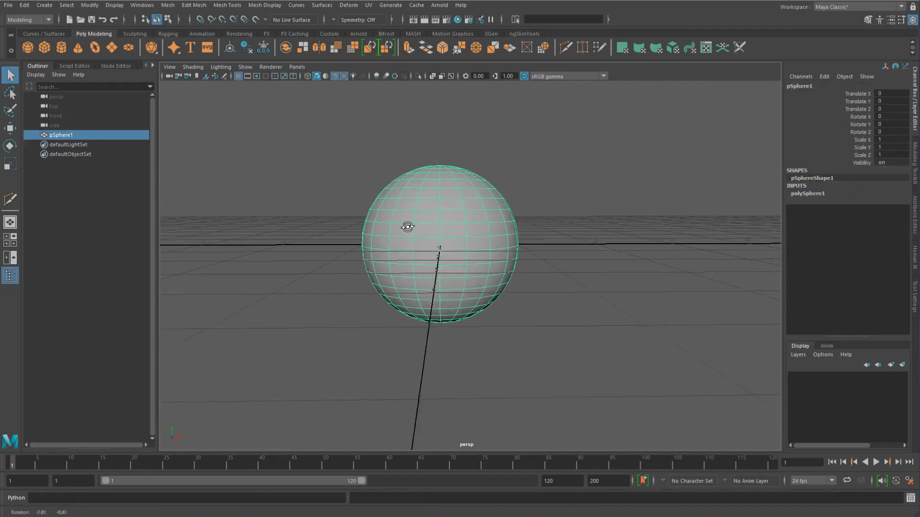
Select the sphere's faces and give their new material a black-and-white checker colour
{"action": "left_click", "coordinate": [304, 135]}
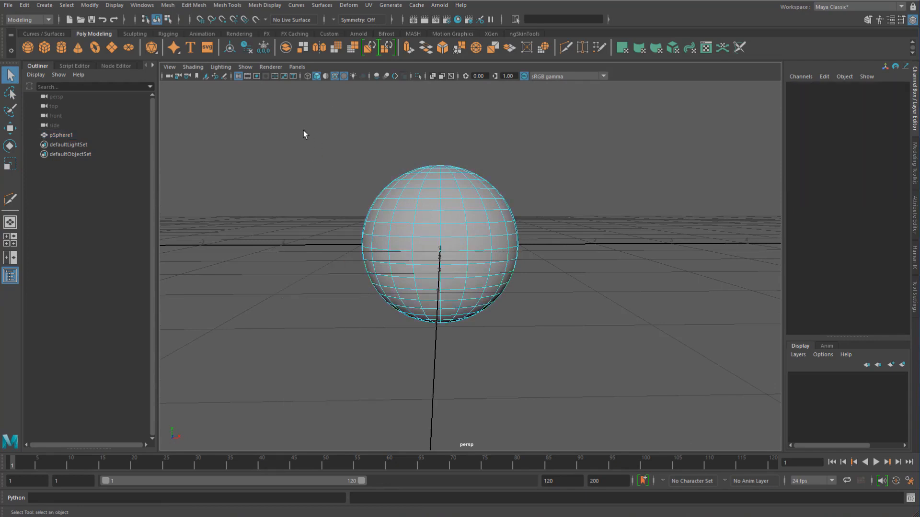
{"action": "left_click_drag", "start_coordinate": [304, 134], "coordinate": [627, 399]}
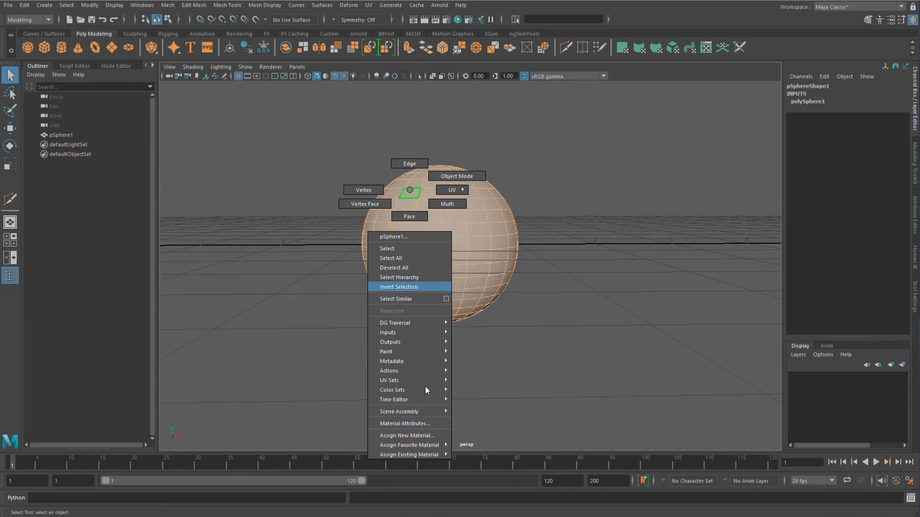
{"action": "left_click", "coordinate": [405, 435]}
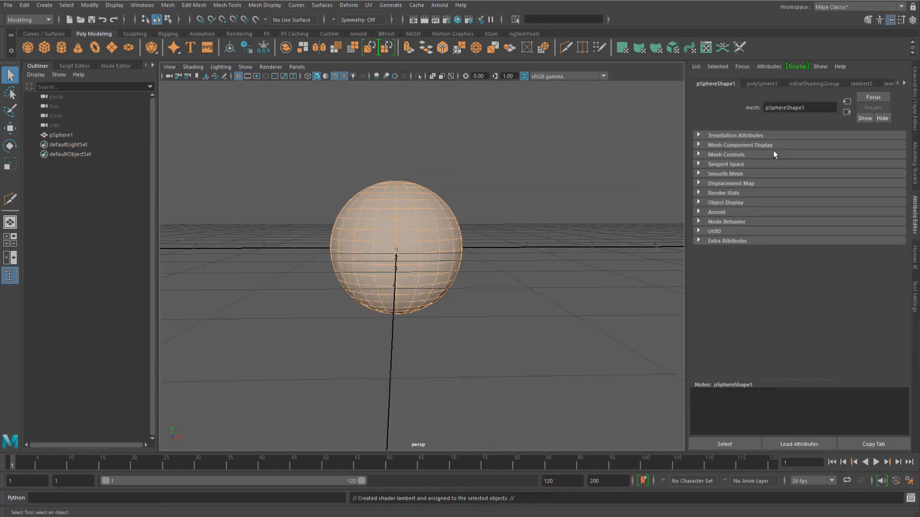
{"action": "left_click", "coordinate": [861, 83]}
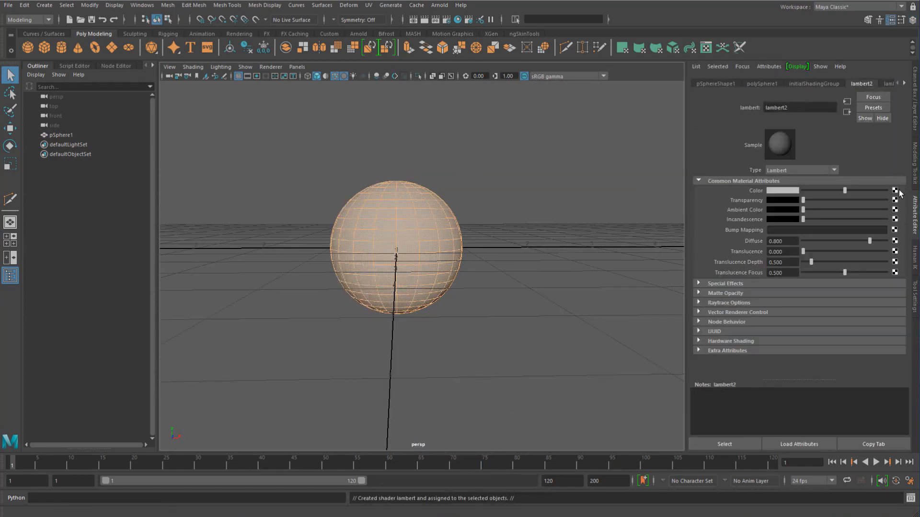
{"action": "left_click", "coordinate": [894, 190]}
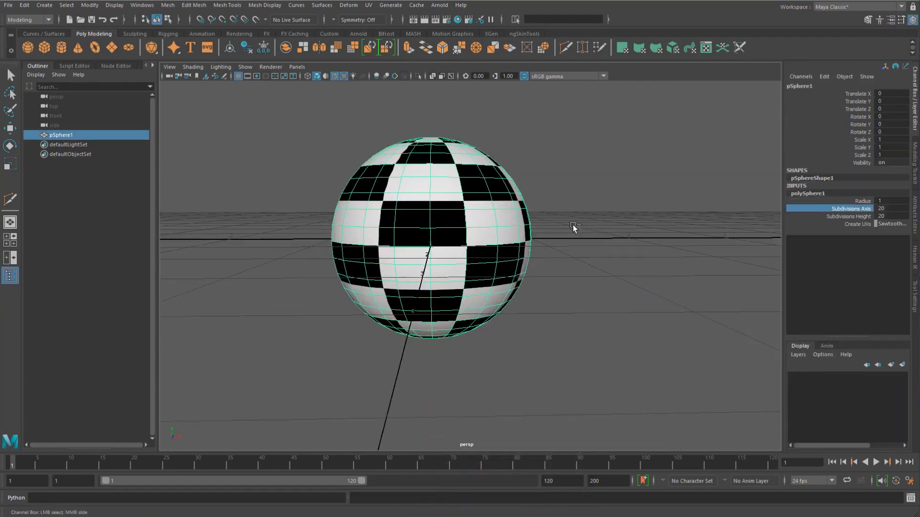
Middle-drag Subdivisions Axis to 43 and orbit to see the checker collapse into a lower band
{"action": "left_click_drag", "start_coordinate": [575, 228], "coordinate": [482, 235]}
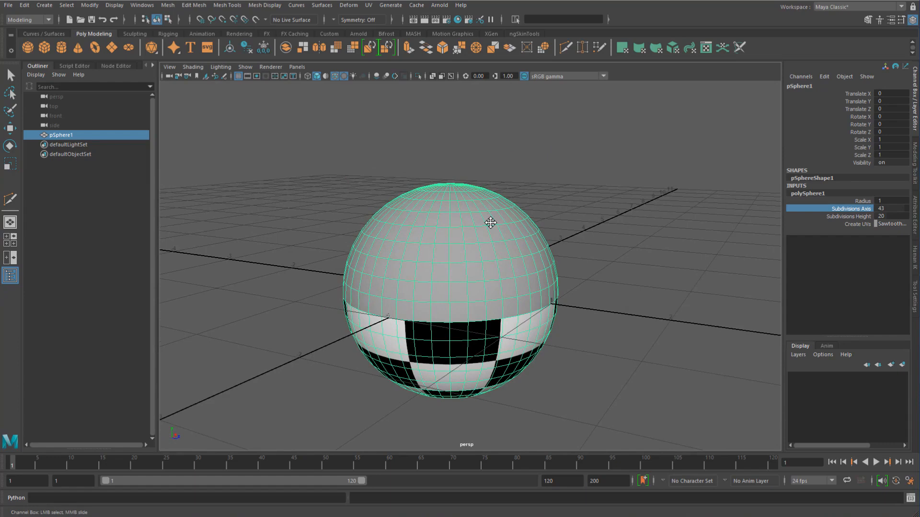
{"action": "mouse_move", "coordinate": [467, 275]}
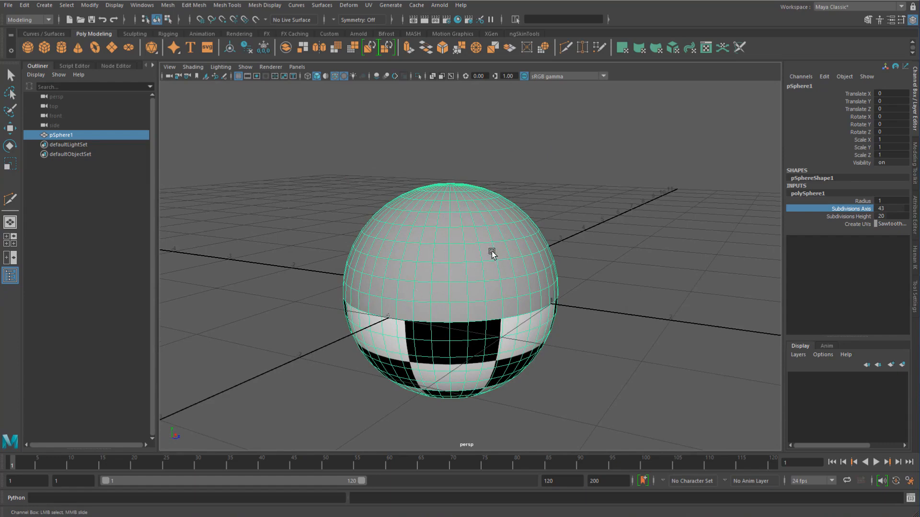
{"action": "mouse_move", "coordinate": [497, 252]}
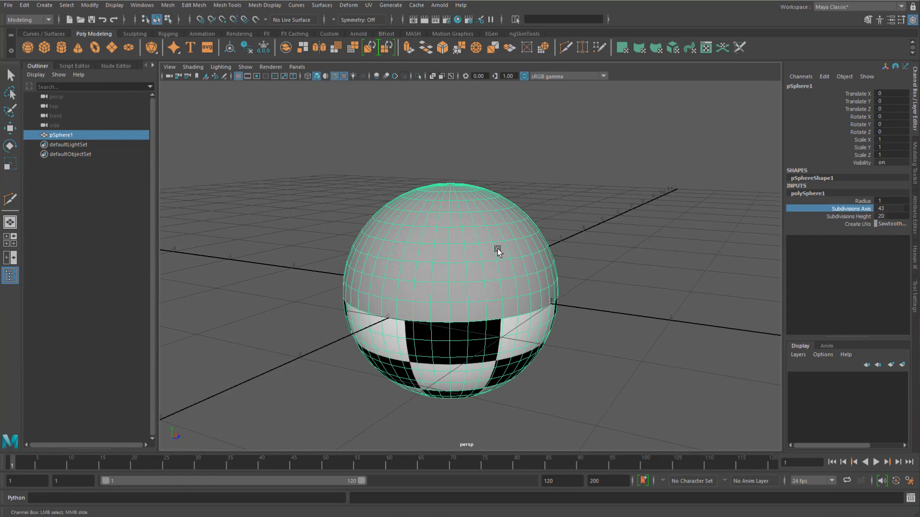
{"action": "mouse_move", "coordinate": [497, 251]}
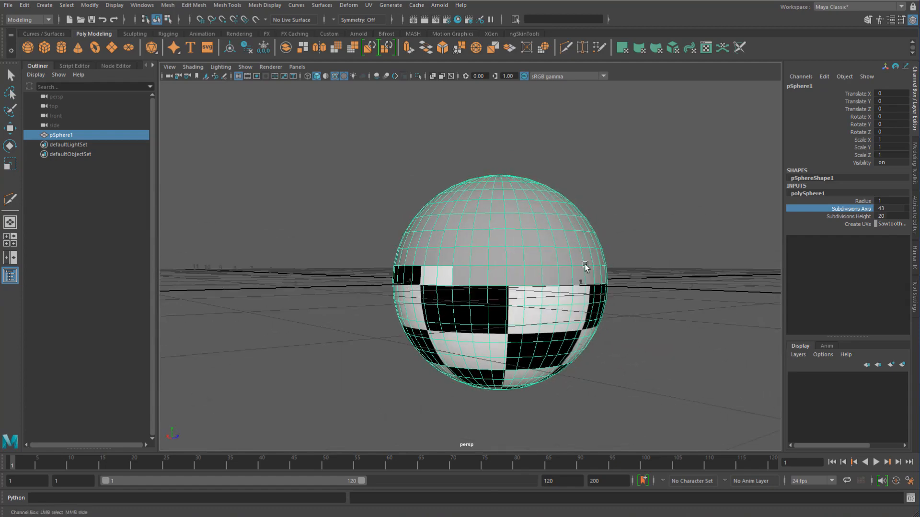
{"action": "left_click_drag", "start_coordinate": [584, 267], "coordinate": [511, 271]}
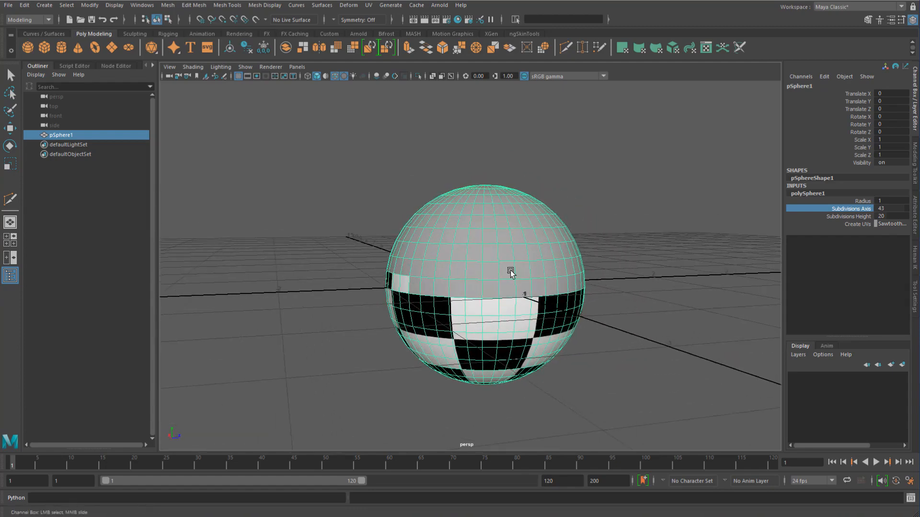
{"action": "mouse_move", "coordinate": [384, 199]}
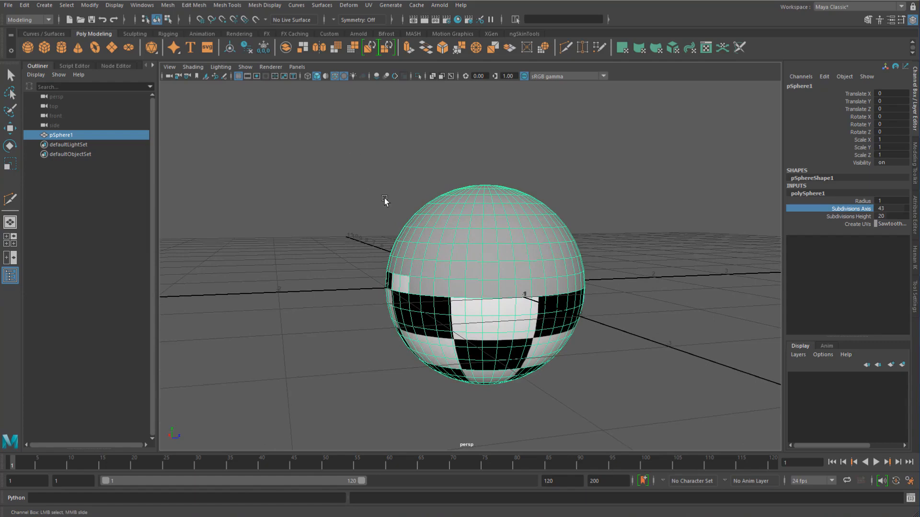
{"action": "mouse_move", "coordinate": [569, 364]}
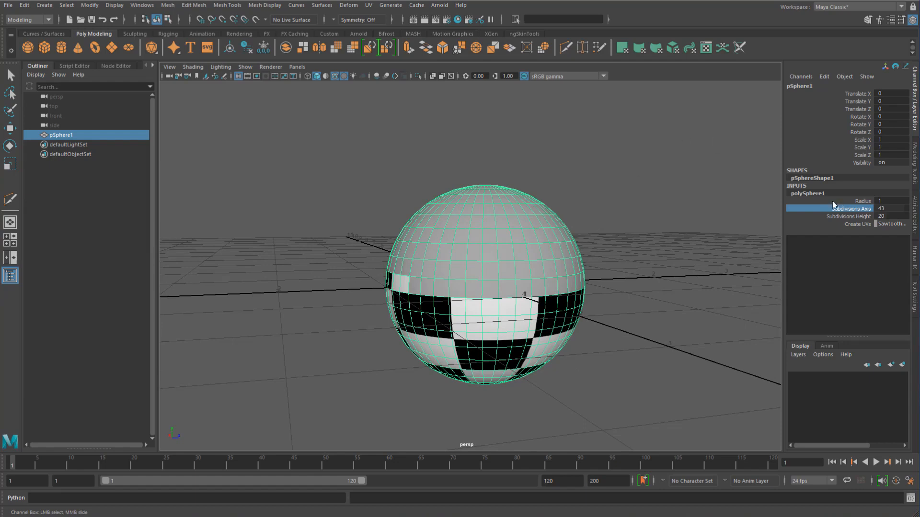
{"action": "mouse_move", "coordinate": [850, 208]}
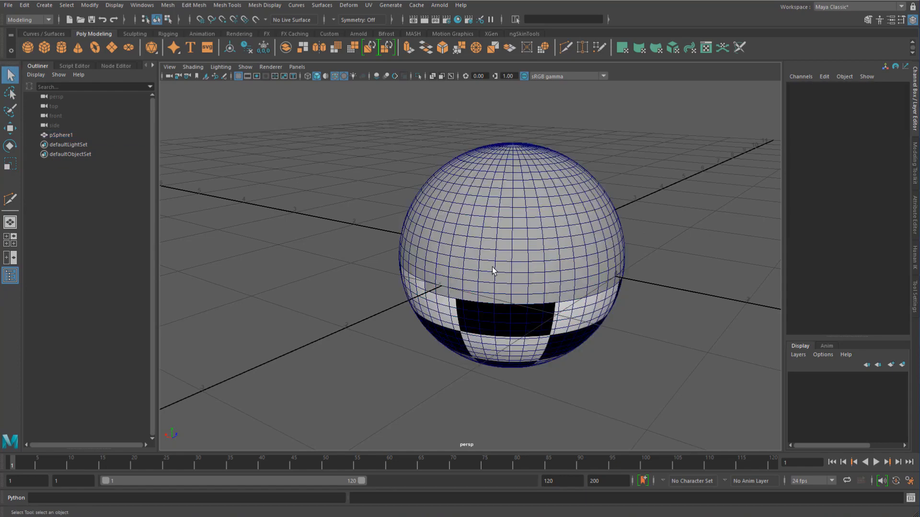
Set the sphere's Subdivisions Axis and Height to 8 for a coarse checkered ball
{"action": "left_click", "coordinate": [59, 134]}
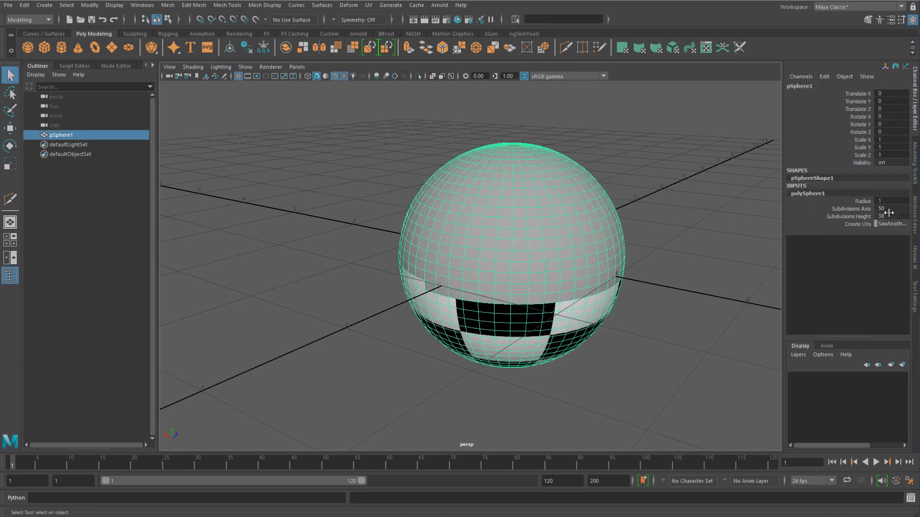
{"action": "left_click", "coordinate": [889, 215]}
{"action": "type", "text": "89"}
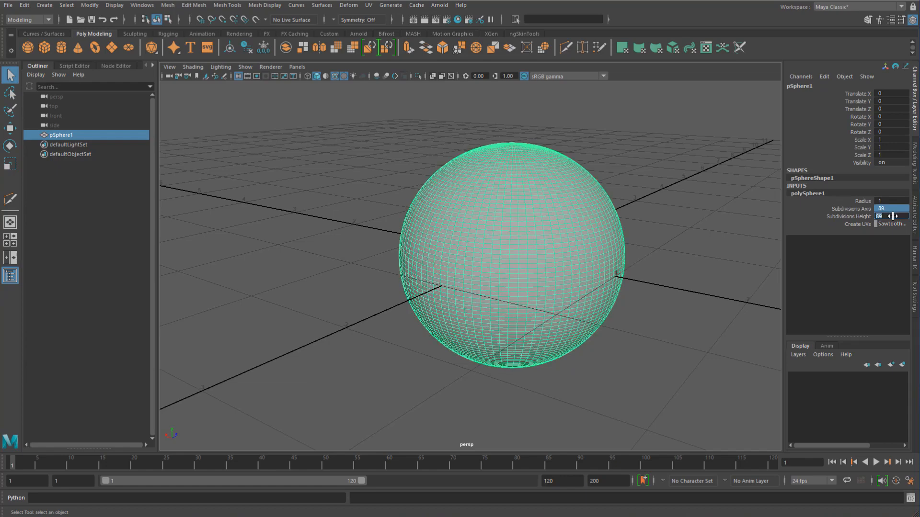
{"action": "type", "text": "8"}
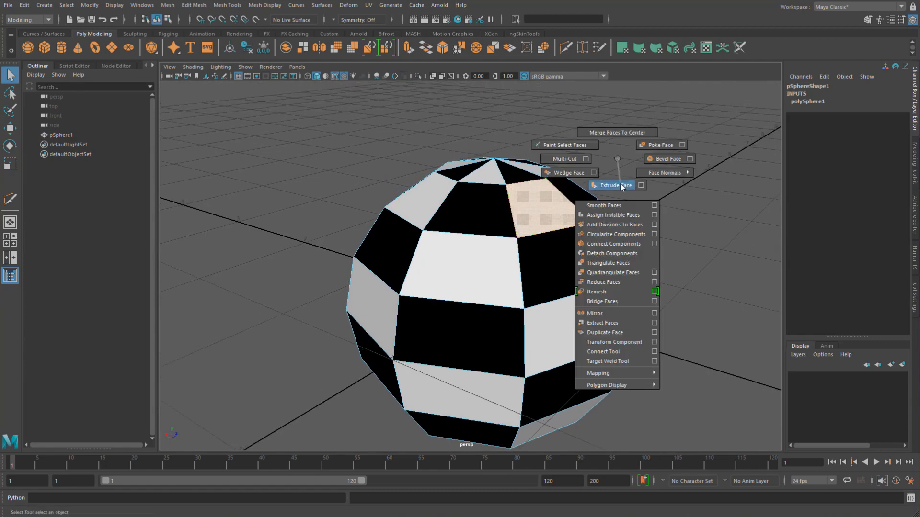
Extrude one top face into a block and expand its polyExtrudeFace1 settings
{"action": "left_click", "coordinate": [613, 185]}
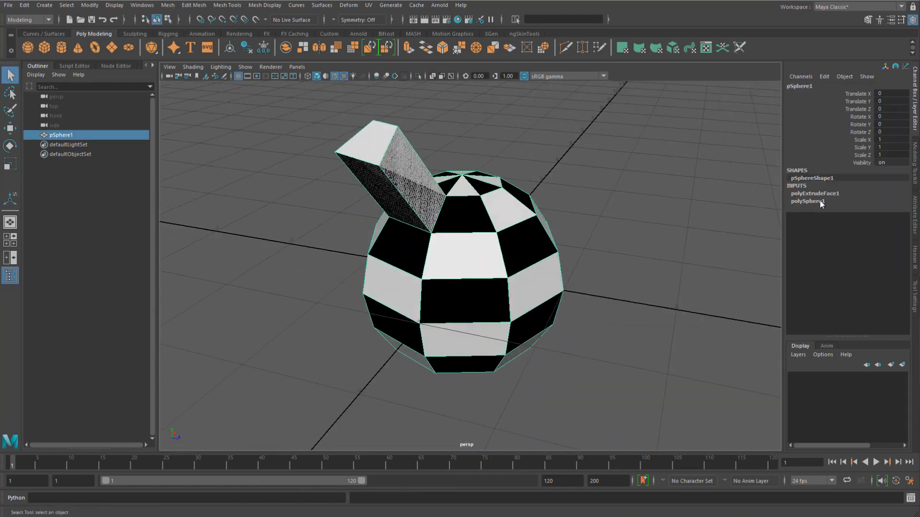
{"action": "left_click", "coordinate": [814, 193]}
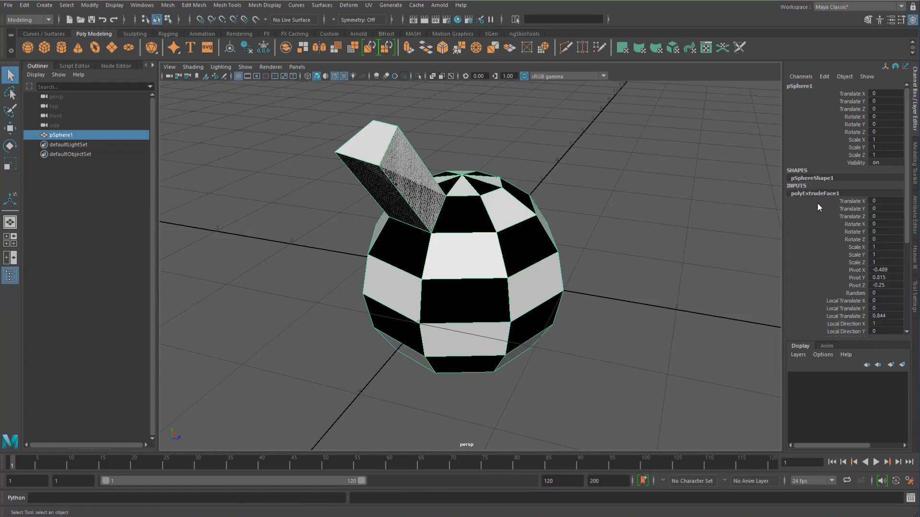
{"action": "left_click", "coordinate": [814, 201]}
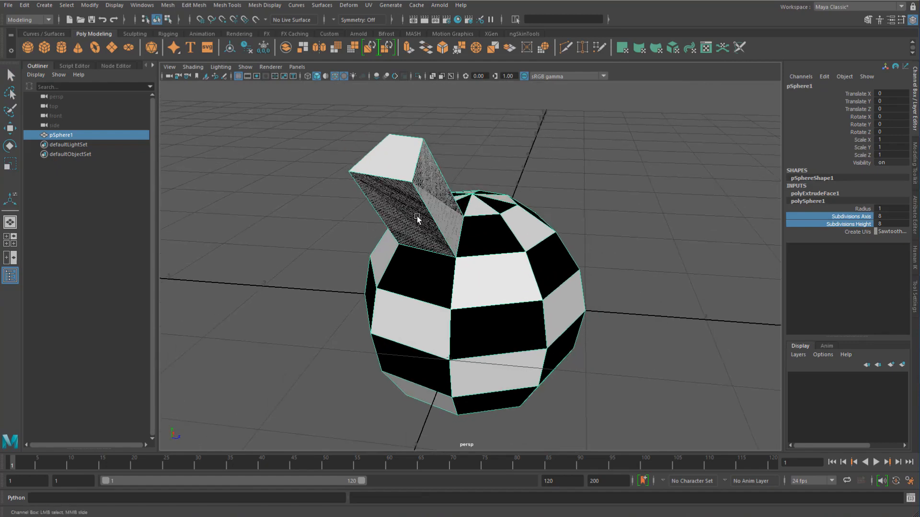
Raise subdivisions to 23 by 23 and orbit under the sphere to find the displaced extrusion
{"action": "left_click_drag", "start_coordinate": [417, 221], "coordinate": [432, 225]}
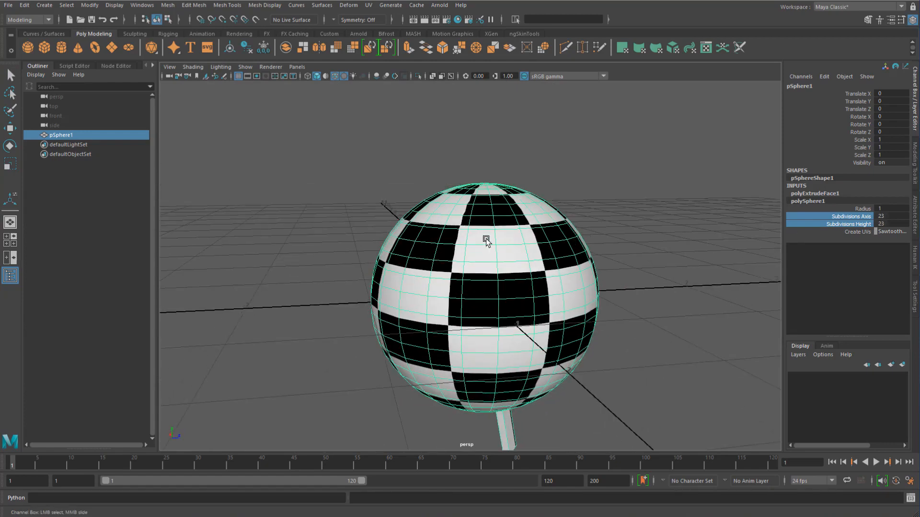
{"action": "mouse_move", "coordinate": [529, 321]}
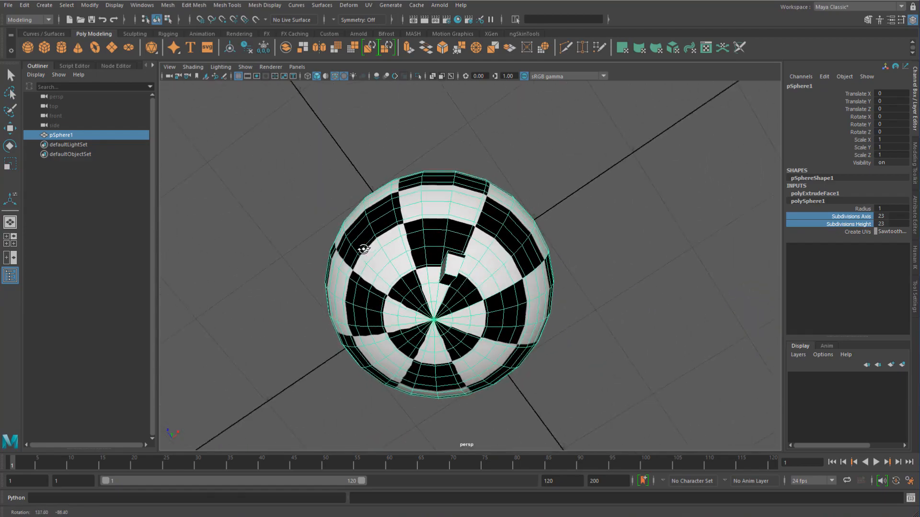
{"action": "left_click_drag", "start_coordinate": [364, 246], "coordinate": [422, 308]}
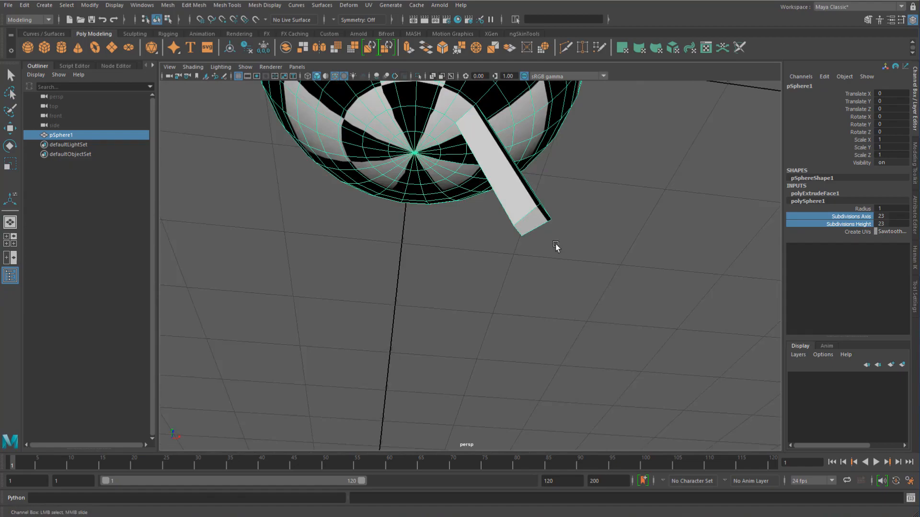
{"action": "left_click_drag", "start_coordinate": [555, 246], "coordinate": [376, 190]}
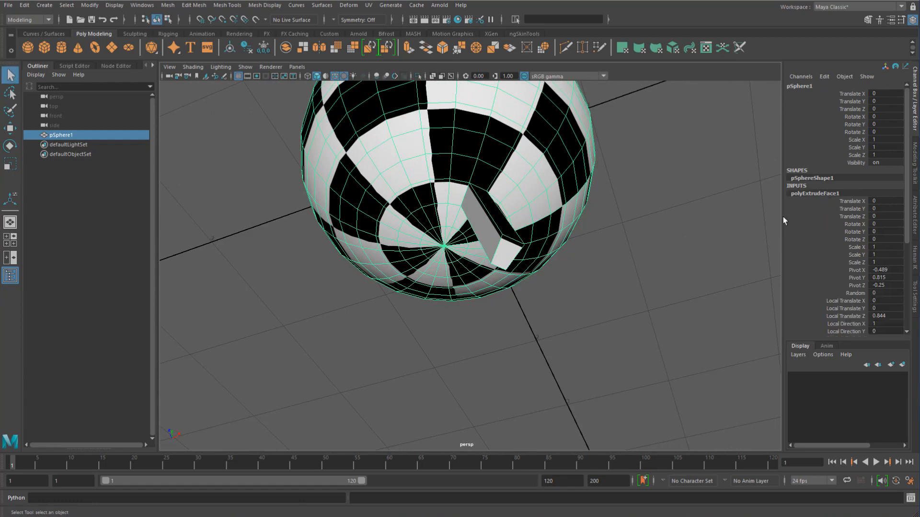
{"action": "mouse_move", "coordinate": [834, 207]}
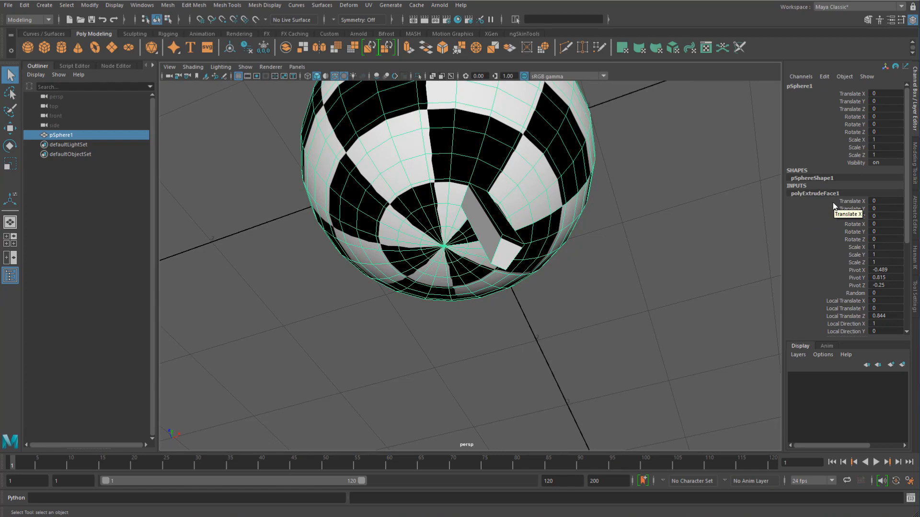
{"action": "mouse_move", "coordinate": [619, 238]}
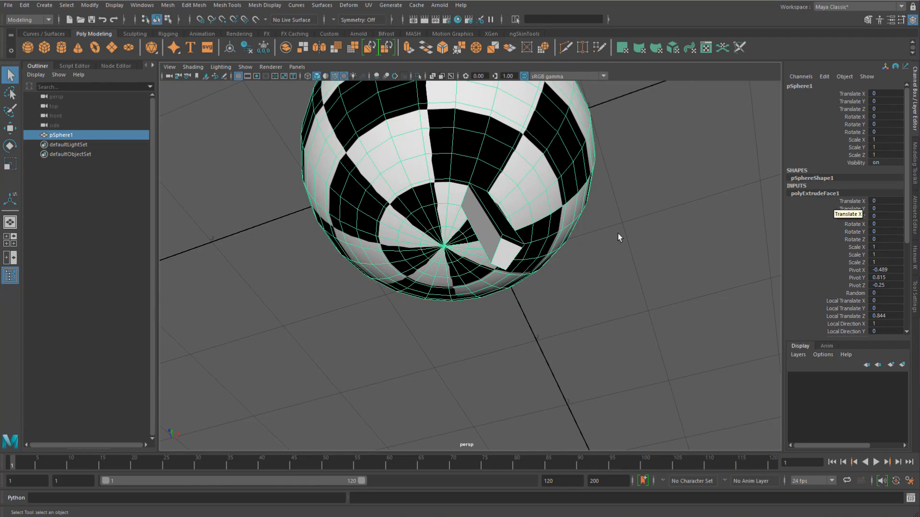
Set polySphere1 Subdivisions Axis and Height back to 8 so the block returns to the top
{"action": "left_click", "coordinate": [814, 201]}
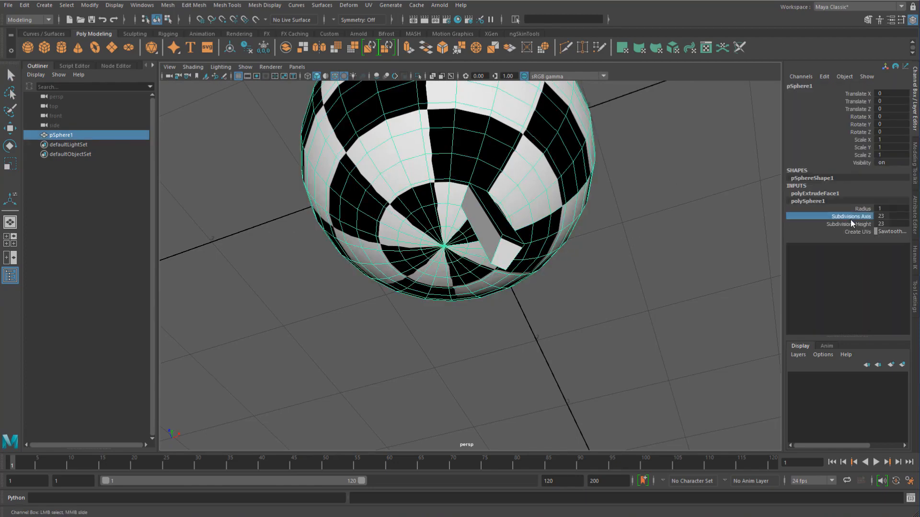
{"action": "left_click", "coordinate": [847, 223]}
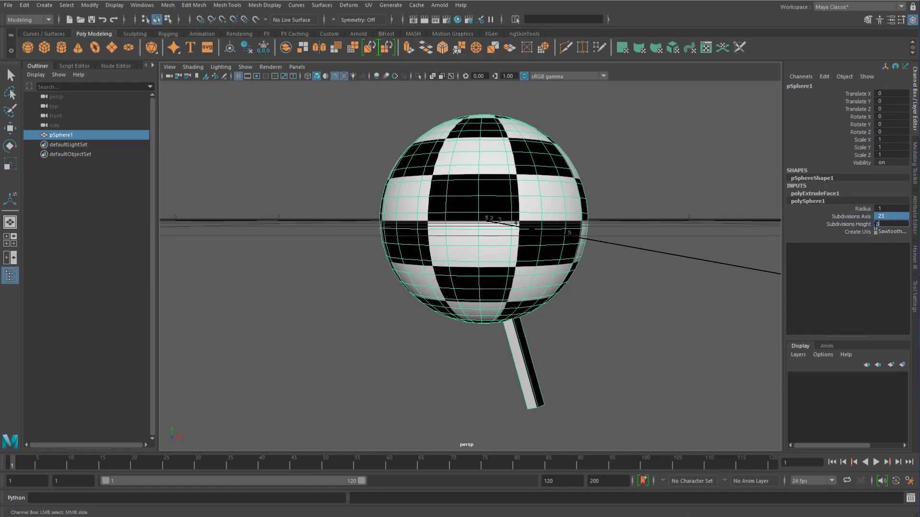
{"action": "type", "text": "8"}
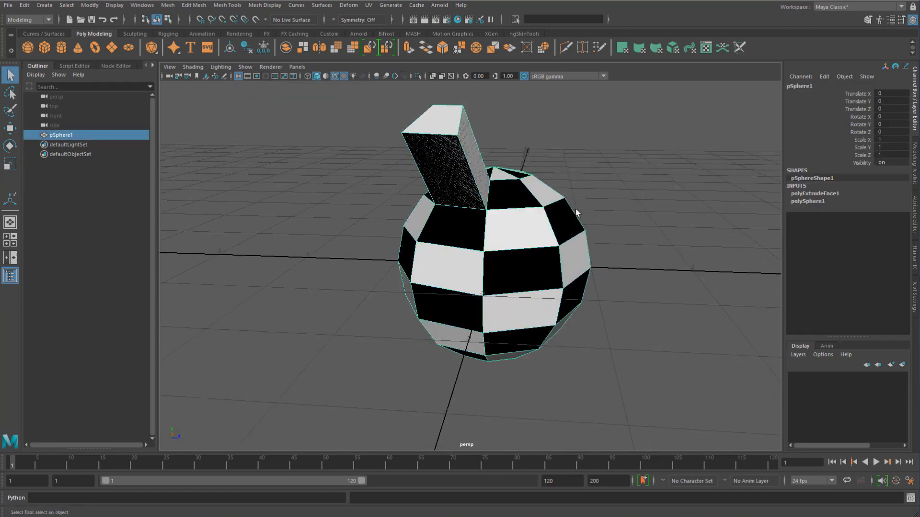
Smooth the extruded sphere and review its history in the Channel Box
{"action": "key", "text": "space"}
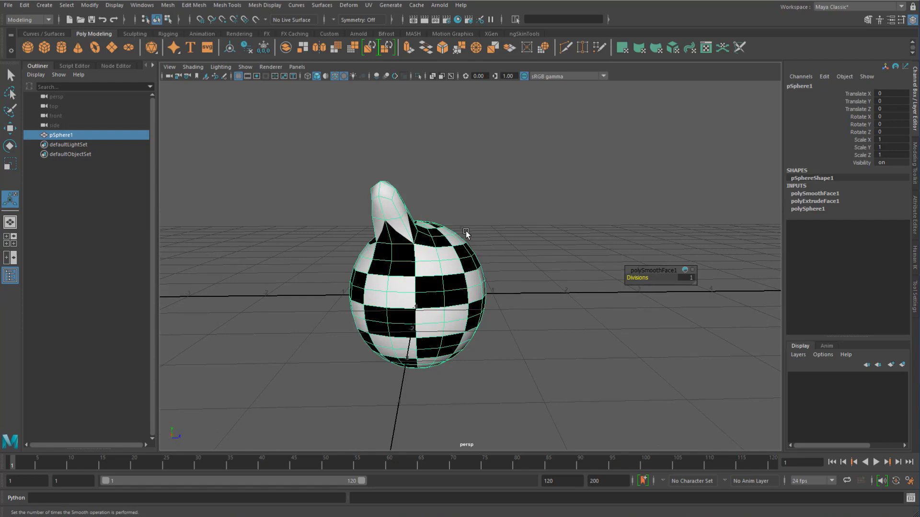
{"action": "right_click", "coordinate": [466, 234]}
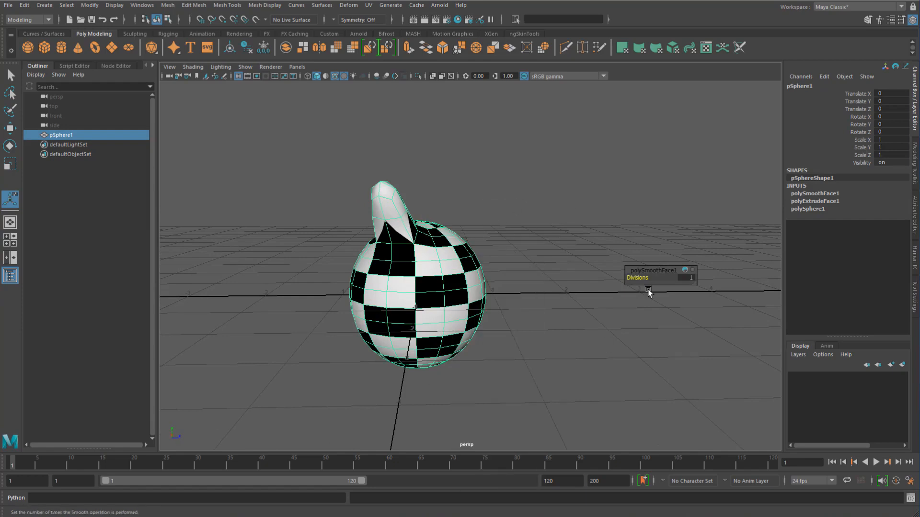
{"action": "mouse_move", "coordinate": [553, 207]}
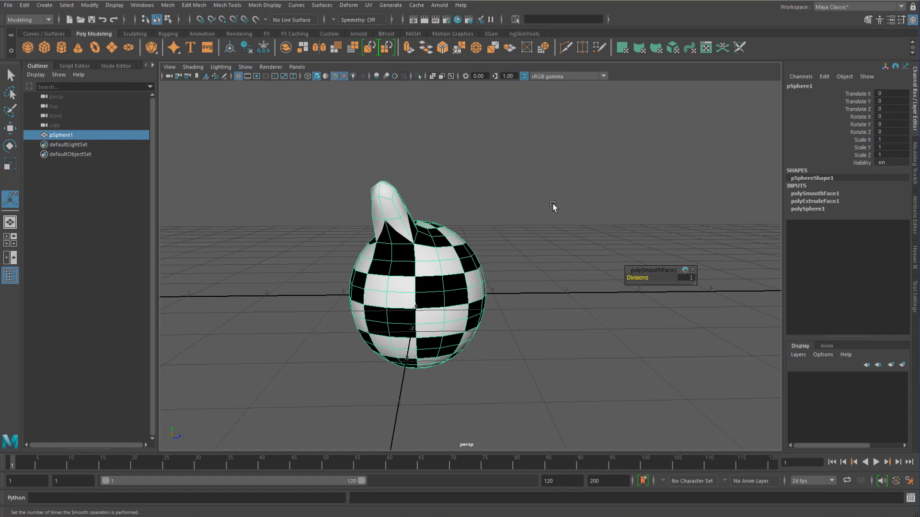
{"action": "mouse_move", "coordinate": [597, 202]}
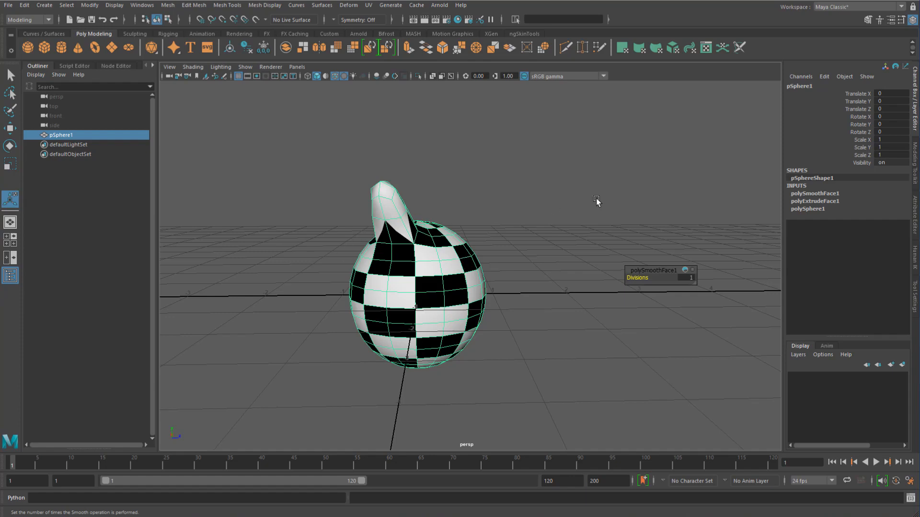
{"action": "left_click", "coordinate": [814, 209]}
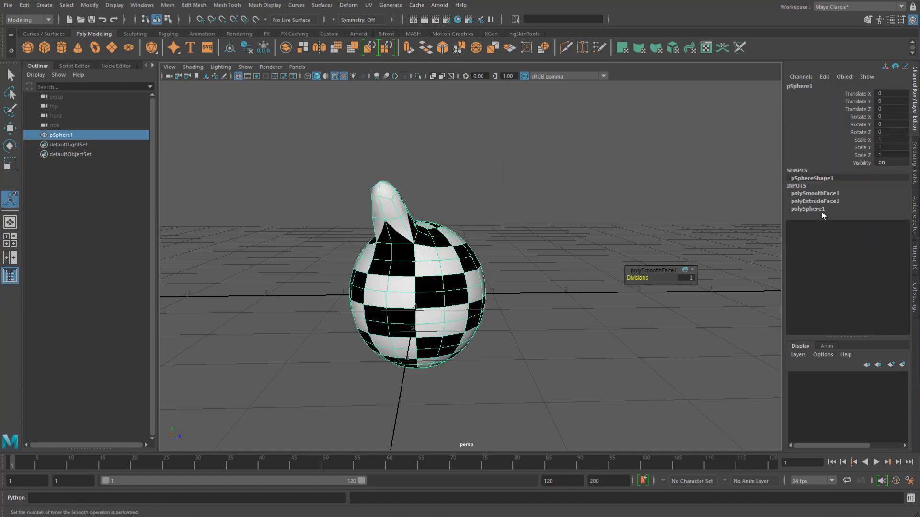
Check the polyExtrudeFace1 Pivot X value, then start over with a fresh 20 by 20 polySphere
{"action": "left_click", "coordinate": [815, 201]}
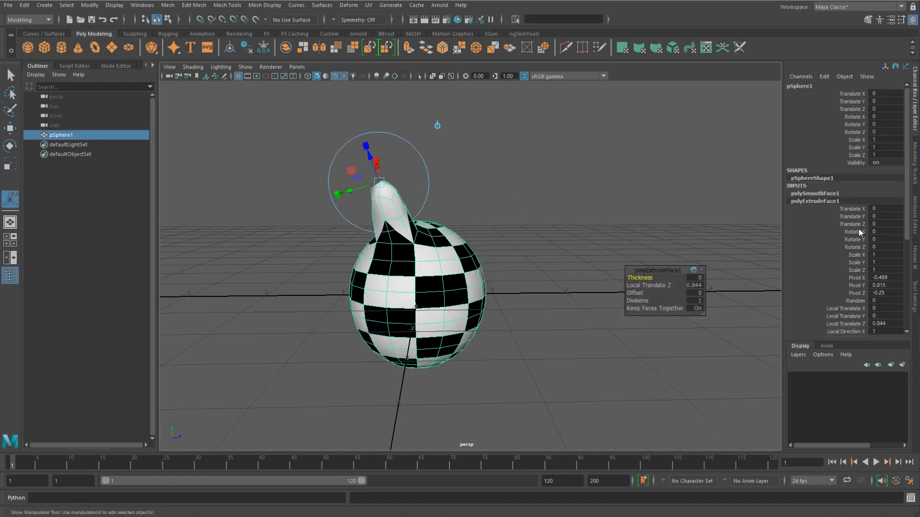
{"action": "left_click", "coordinate": [850, 277]}
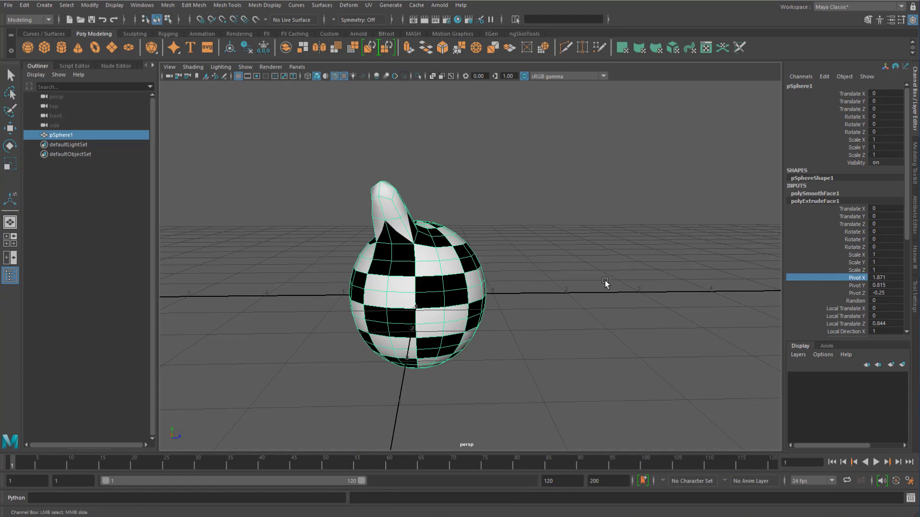
{"action": "left_click", "coordinate": [809, 208]}
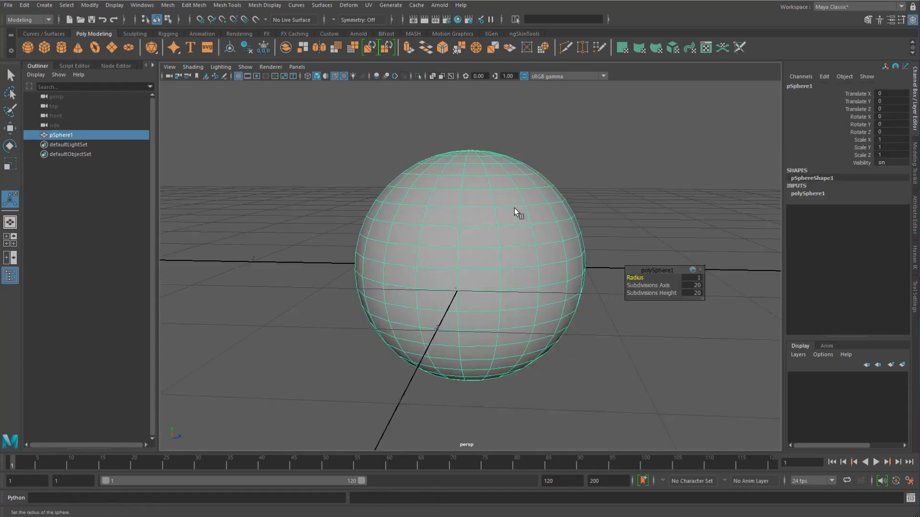
Add a bend deformer to the sphere and expand its bend1 settings
{"action": "left_click", "coordinate": [348, 5]}
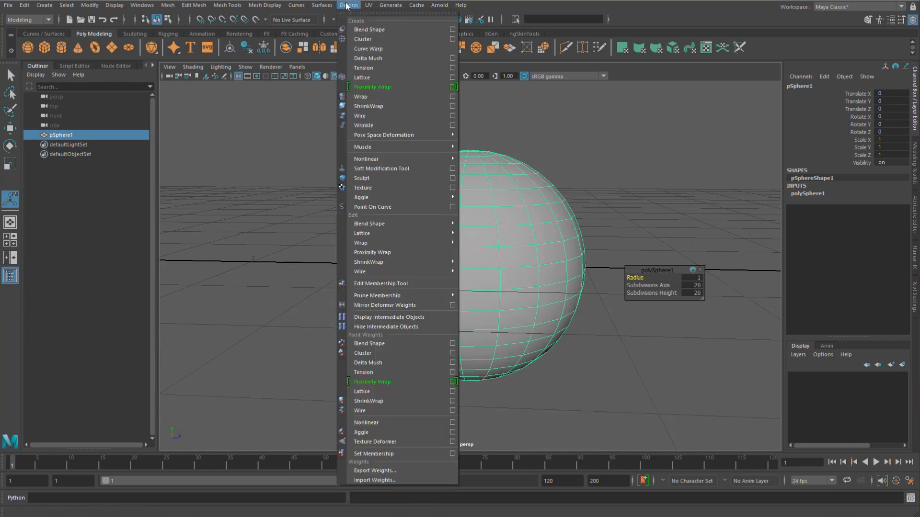
{"action": "mouse_move", "coordinate": [380, 169]}
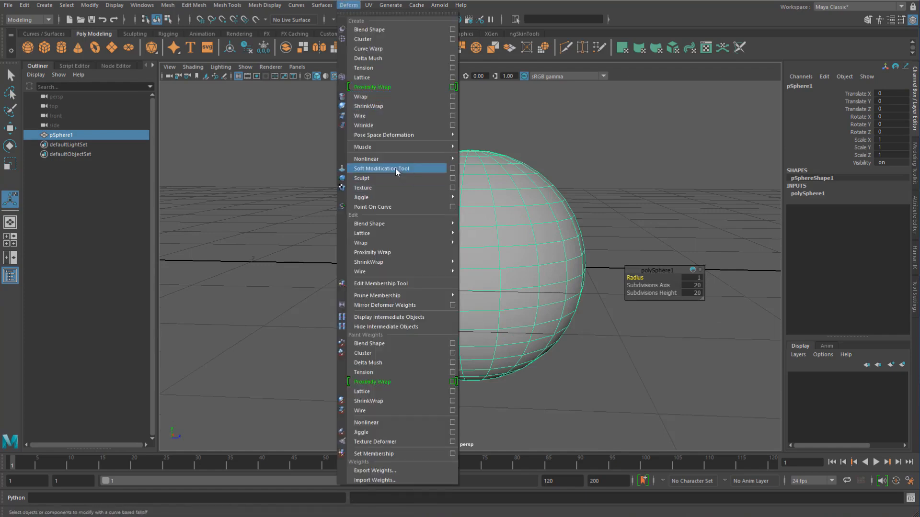
{"action": "mouse_move", "coordinate": [366, 158]}
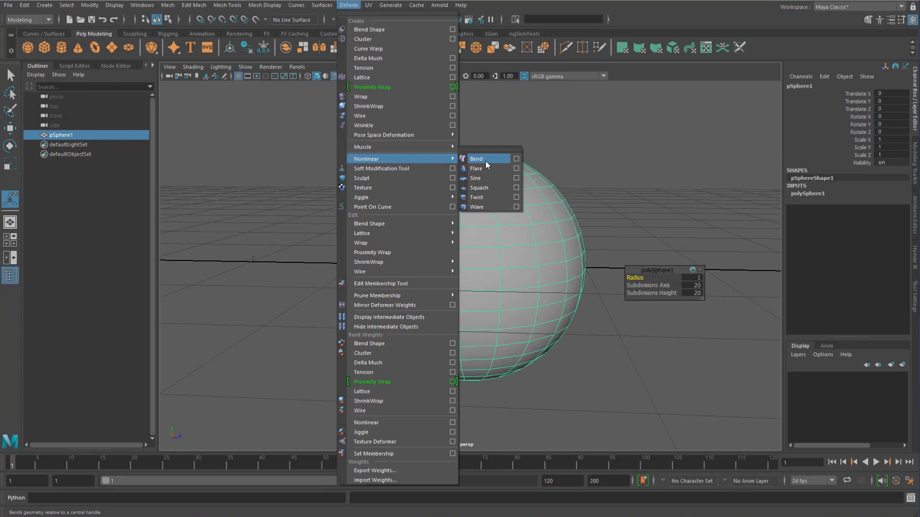
{"action": "left_click", "coordinate": [476, 158]}
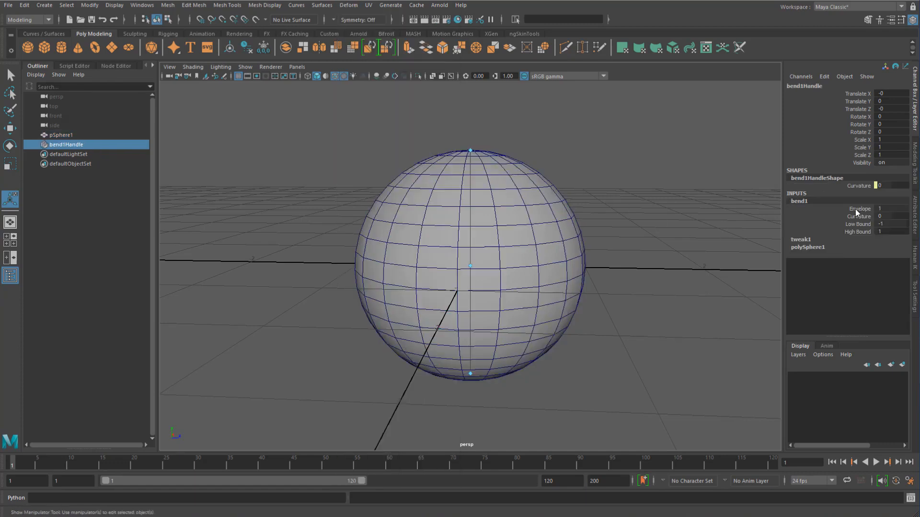
{"action": "left_click", "coordinate": [859, 216]}
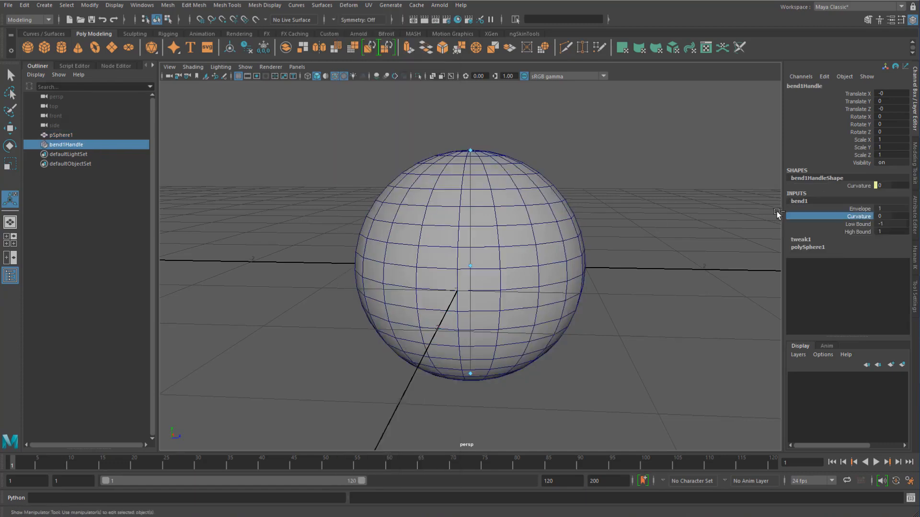
{"action": "left_click", "coordinate": [61, 135]}
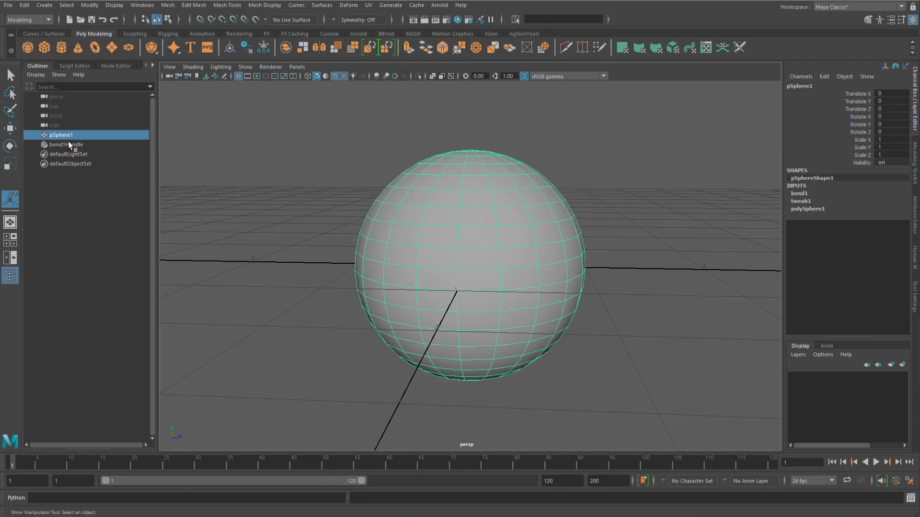
{"action": "left_click", "coordinate": [799, 192]}
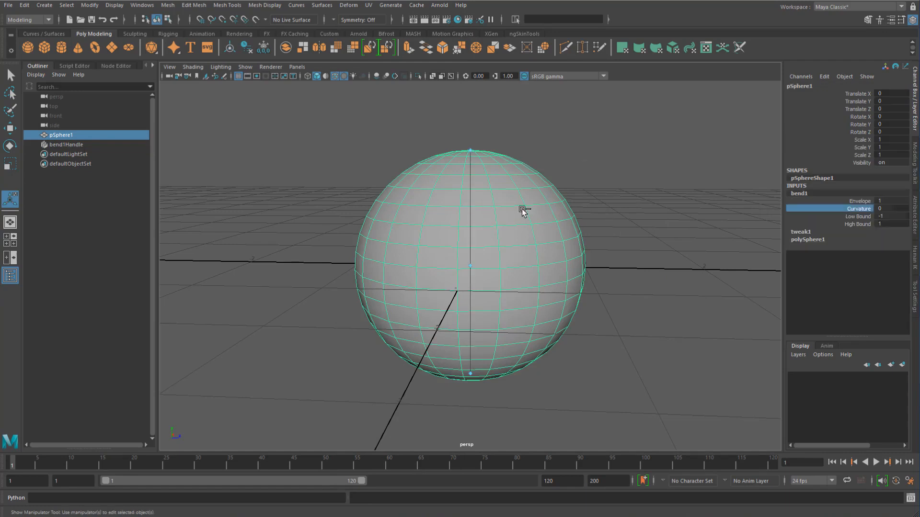
{"action": "mouse_move", "coordinate": [825, 235]}
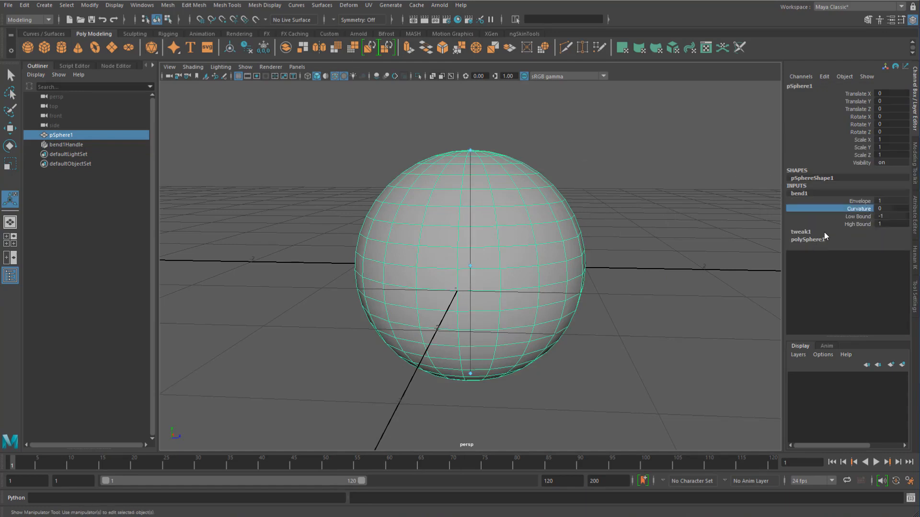
Select bend1Handle and set Curvature to 50, bending the sphere into a pointed teardrop
{"action": "left_click", "coordinate": [66, 144]}
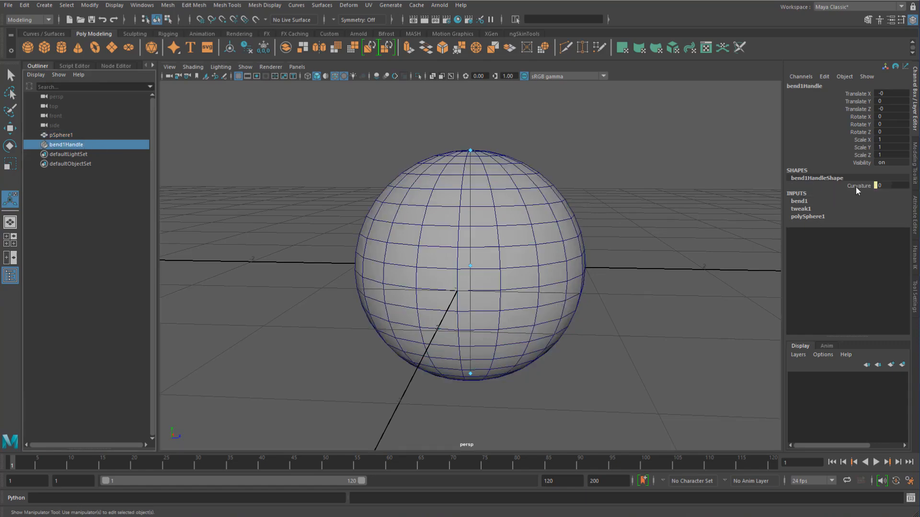
{"action": "left_click", "coordinate": [858, 184]}
{"action": "type", "text": "1"}
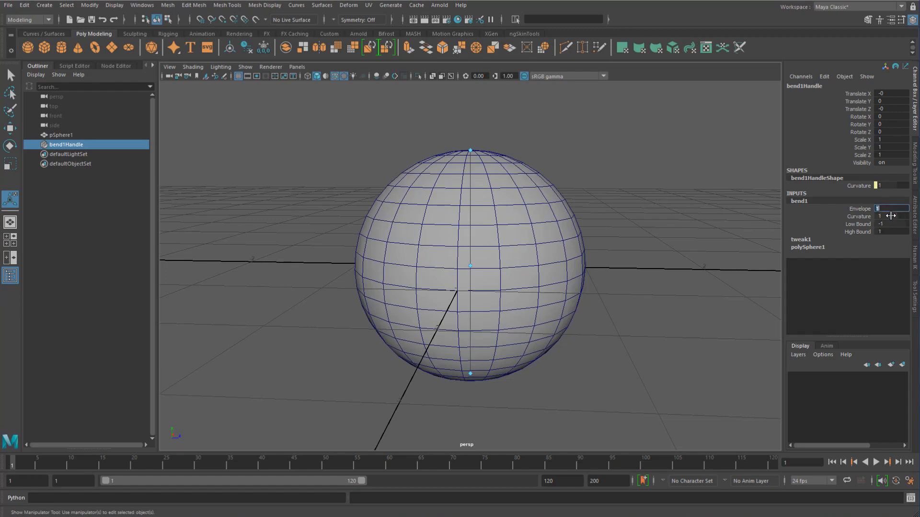
{"action": "type", "text": "50"}
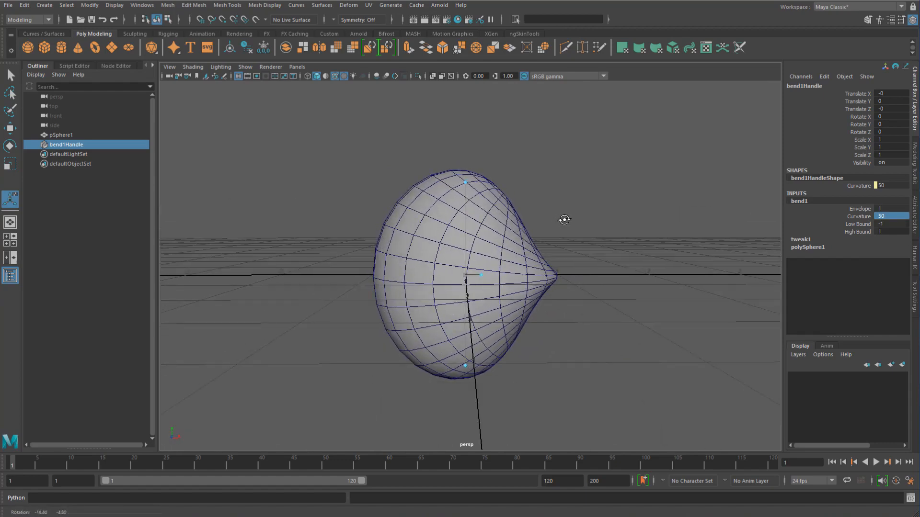
Orbit the bent sphere and expand polySphere1 to raise its subdivisions to 25 by 25
{"action": "left_click_drag", "start_coordinate": [564, 220], "coordinate": [531, 244]}
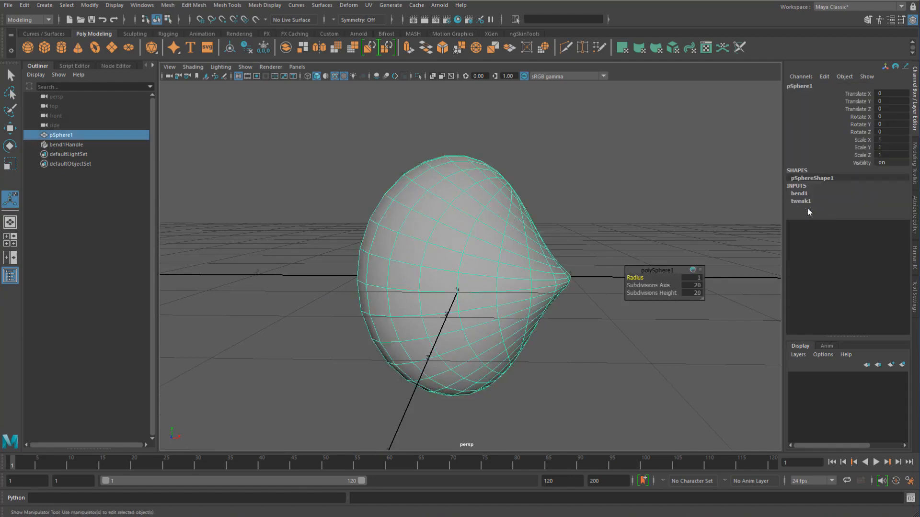
{"action": "left_click", "coordinate": [808, 209]}
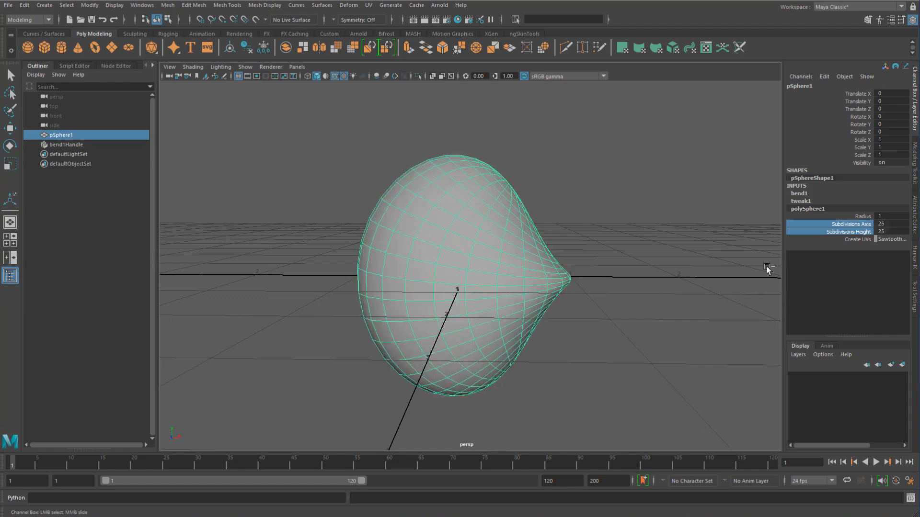
{"action": "mouse_move", "coordinate": [814, 201]}
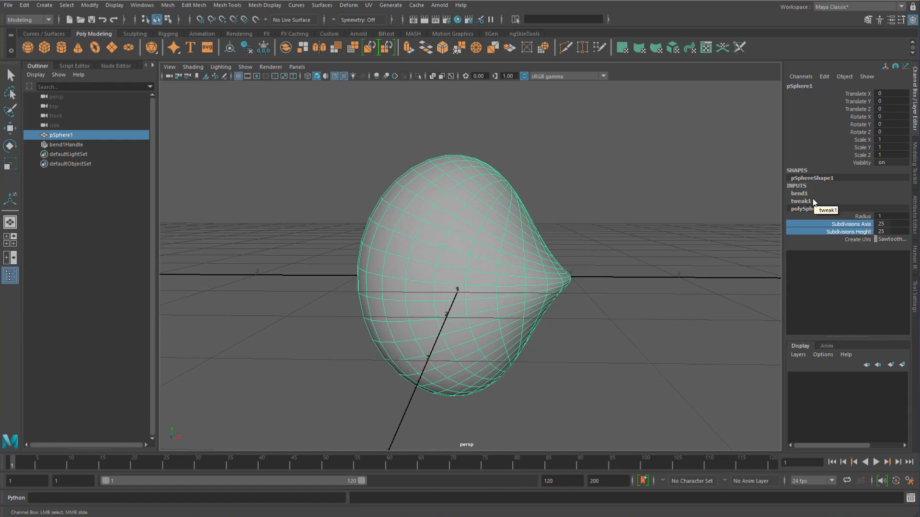
{"action": "mouse_move", "coordinate": [854, 190]}
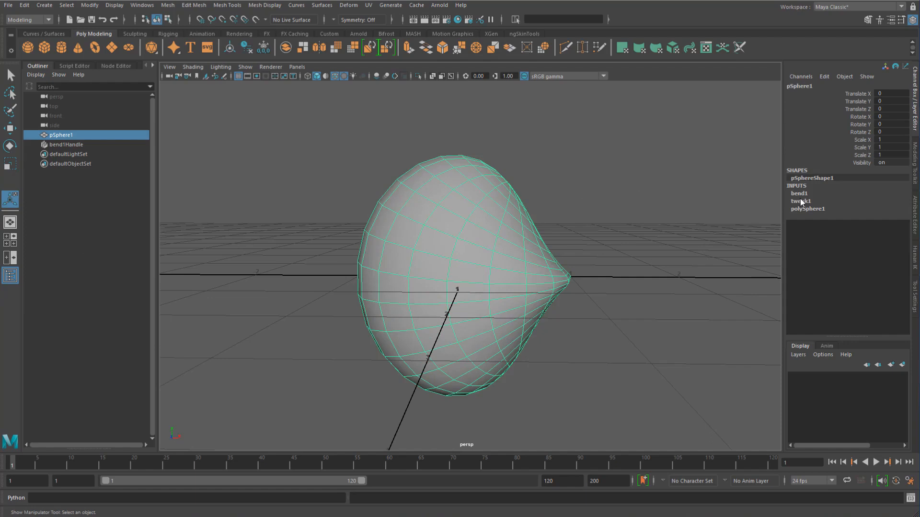
Add a cluster deformer to pSphere1 and lift the sphere above the bend deformer
{"action": "left_click", "coordinate": [799, 193]}
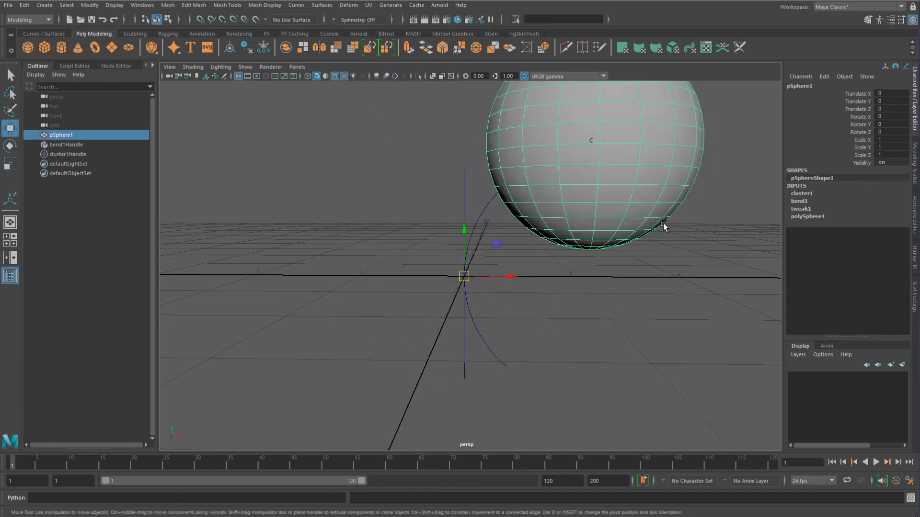
{"action": "left_click", "coordinate": [807, 217]}
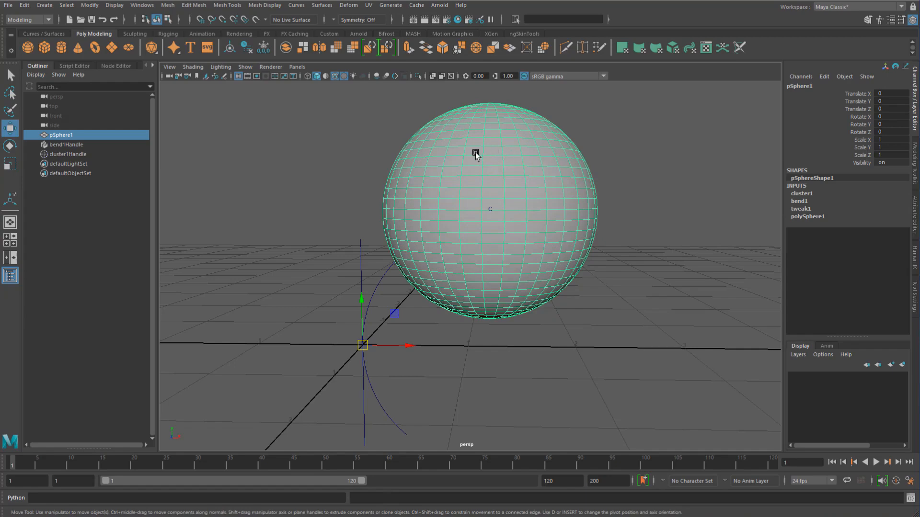
Paint cluster1 weights on the sphere and flood Smooth twice for a soft, lumpy blob
{"action": "right_click", "coordinate": [476, 154]}
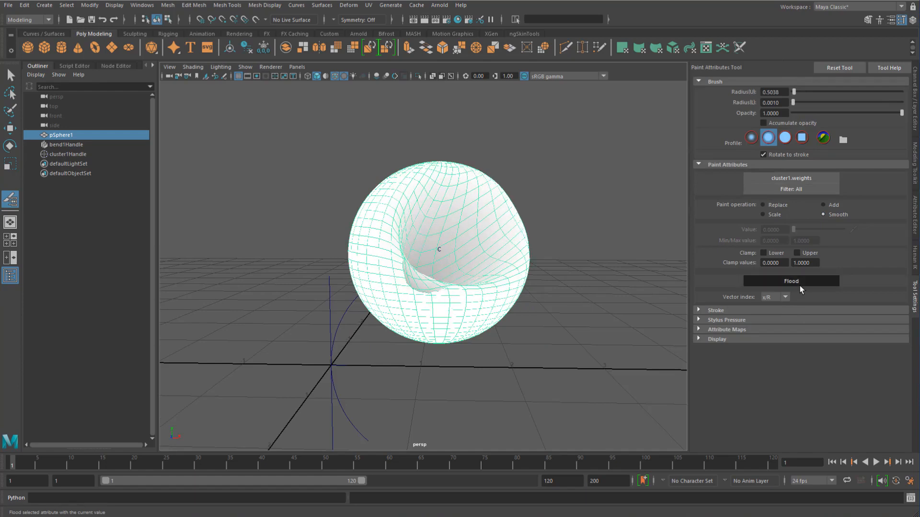
{"action": "left_click", "coordinate": [790, 280]}
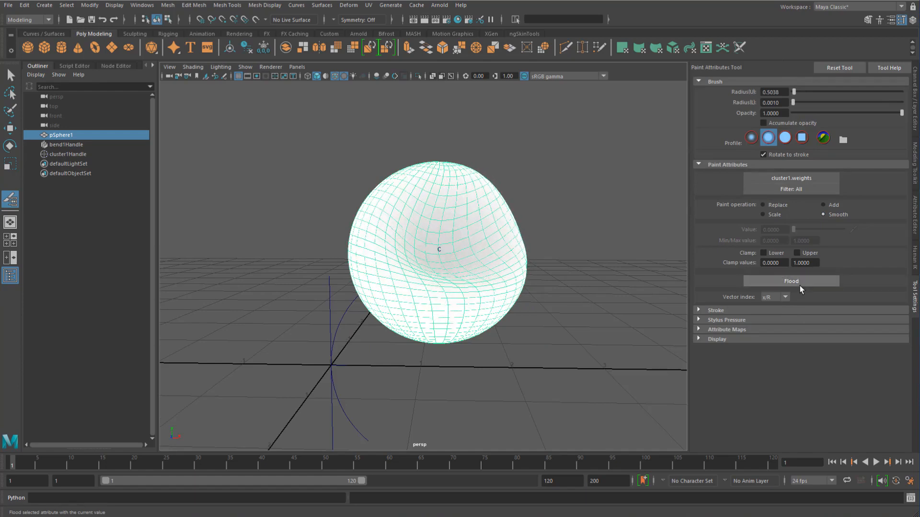
{"action": "left_click", "coordinate": [790, 281]}
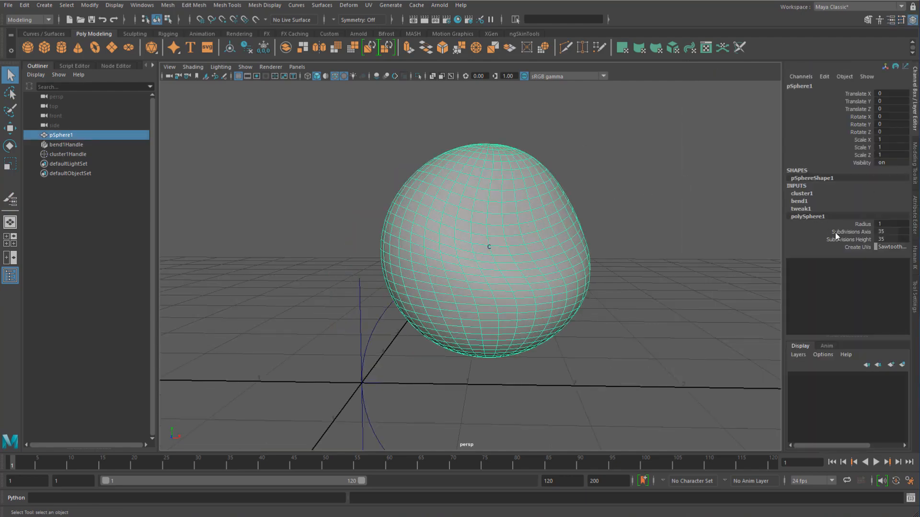
Raise Subdivisions Axis and Height to 39, tearing the weighted mesh into split layers
{"action": "left_click_drag", "start_coordinate": [835, 232], "coordinate": [660, 251]}
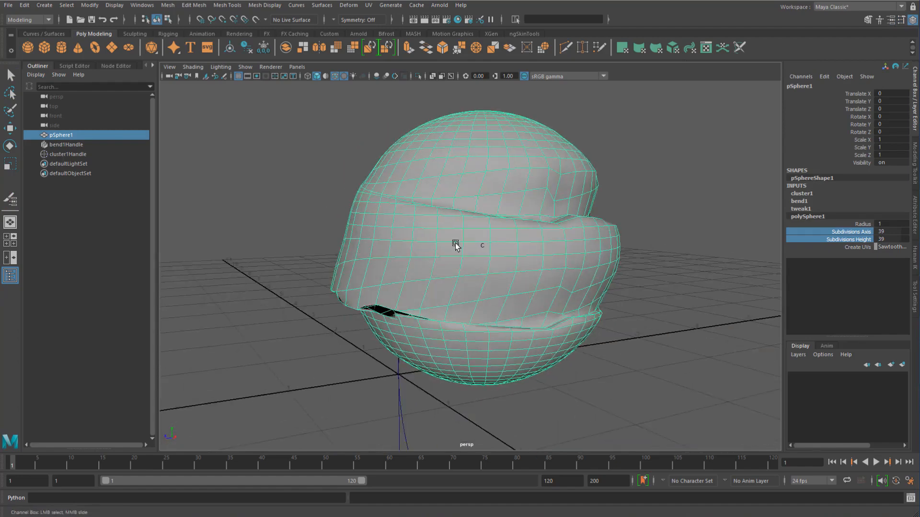
{"action": "left_click_drag", "start_coordinate": [454, 244], "coordinate": [534, 245]}
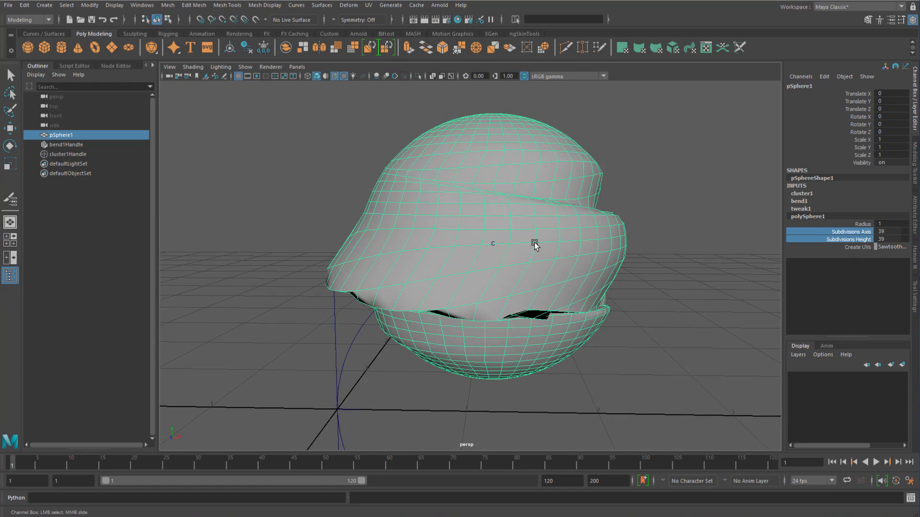
{"action": "mouse_move", "coordinate": [418, 281]}
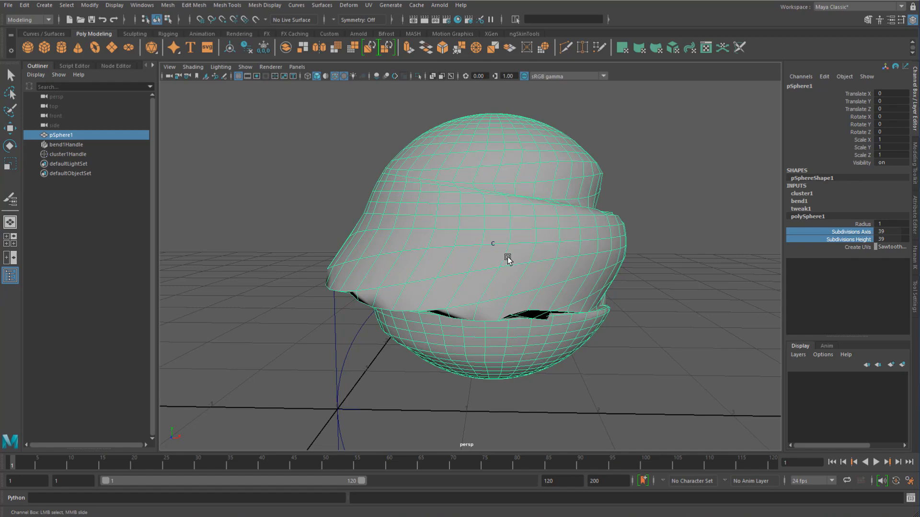
{"action": "mouse_move", "coordinate": [404, 213]}
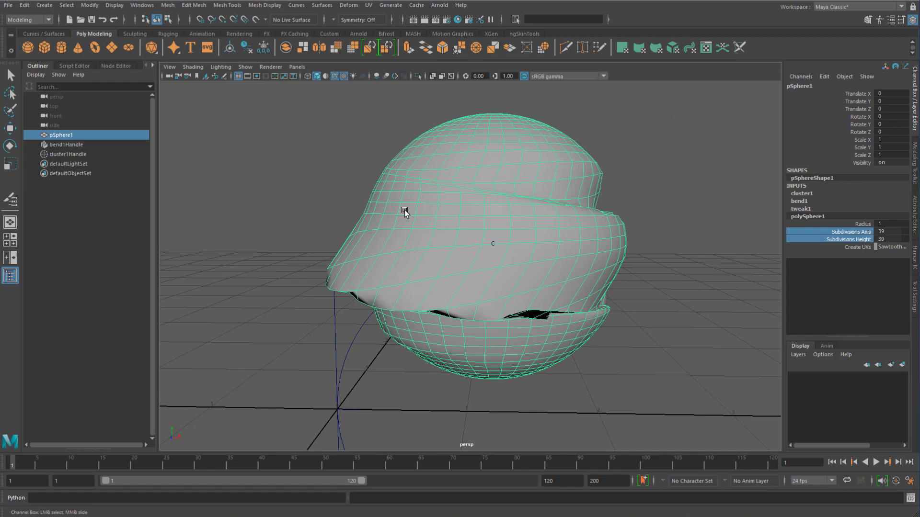
{"action": "mouse_move", "coordinate": [419, 194]}
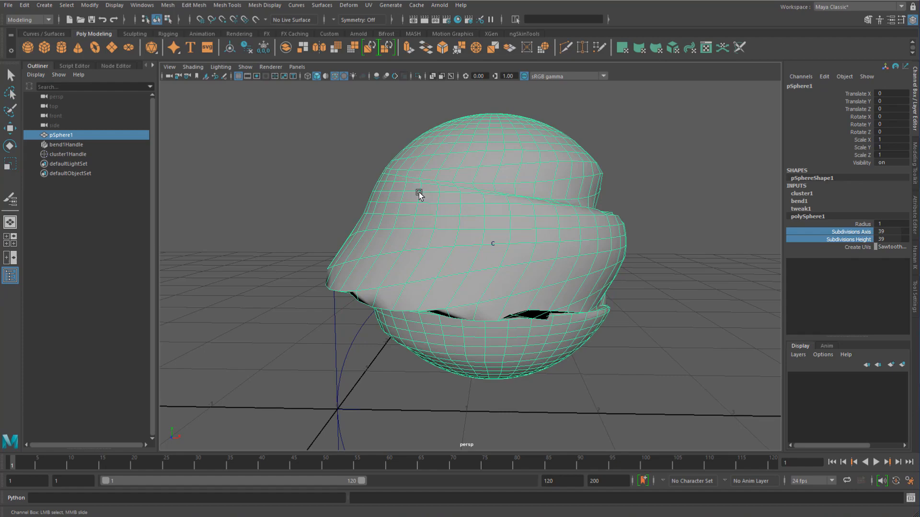